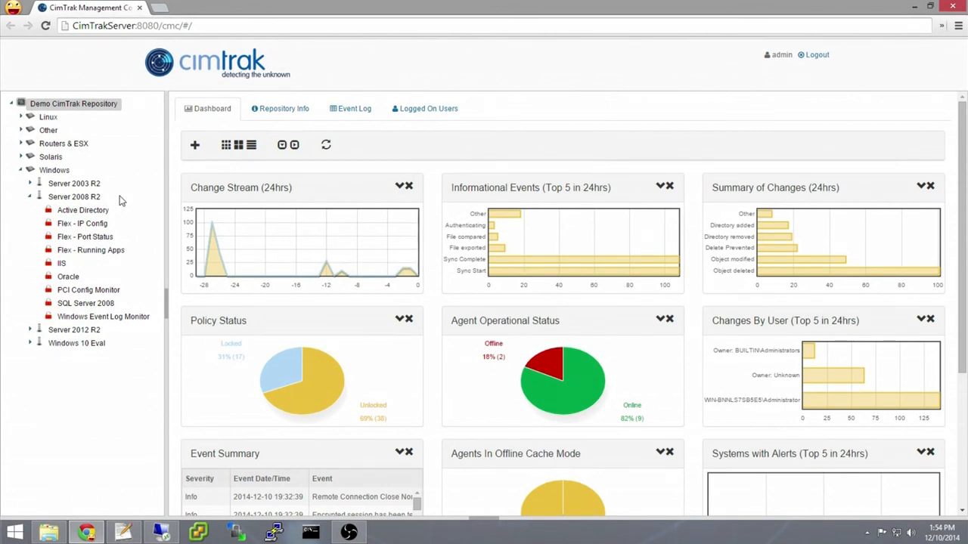
Create an object group from template under Server 2008 R2 monitoring SQL Server with plugin host 192.168.
{"action": "right_click", "coordinate": [73, 197]}
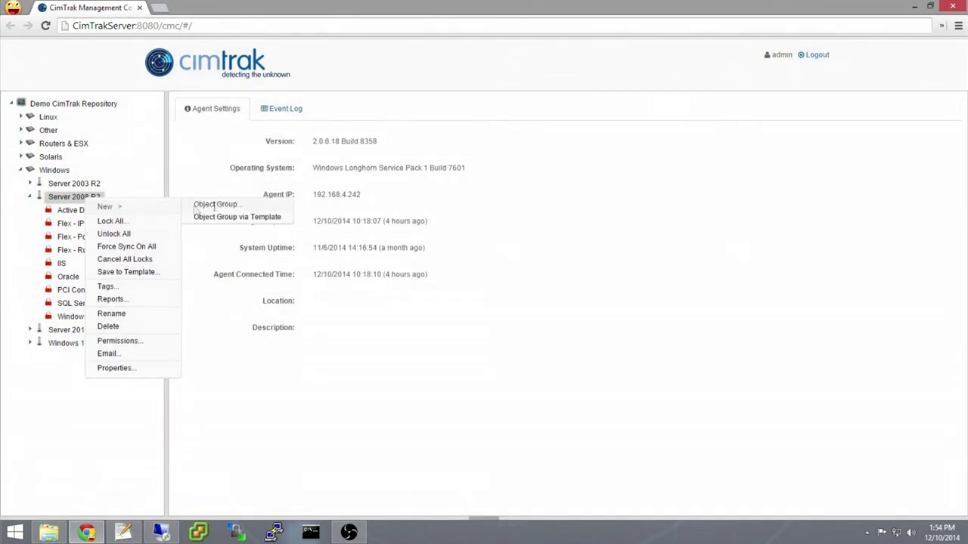
{"action": "left_click", "coordinate": [218, 204]}
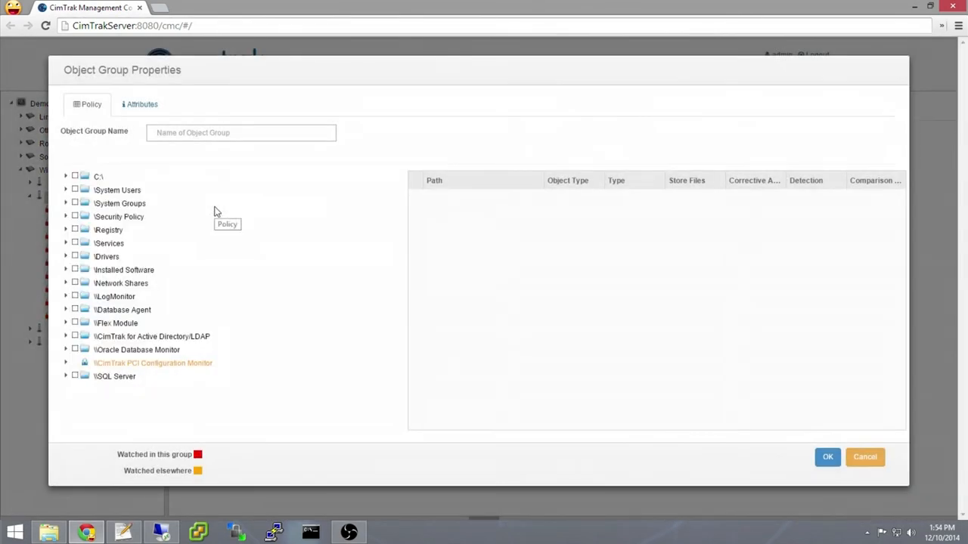
{"action": "mouse_move", "coordinate": [169, 203]}
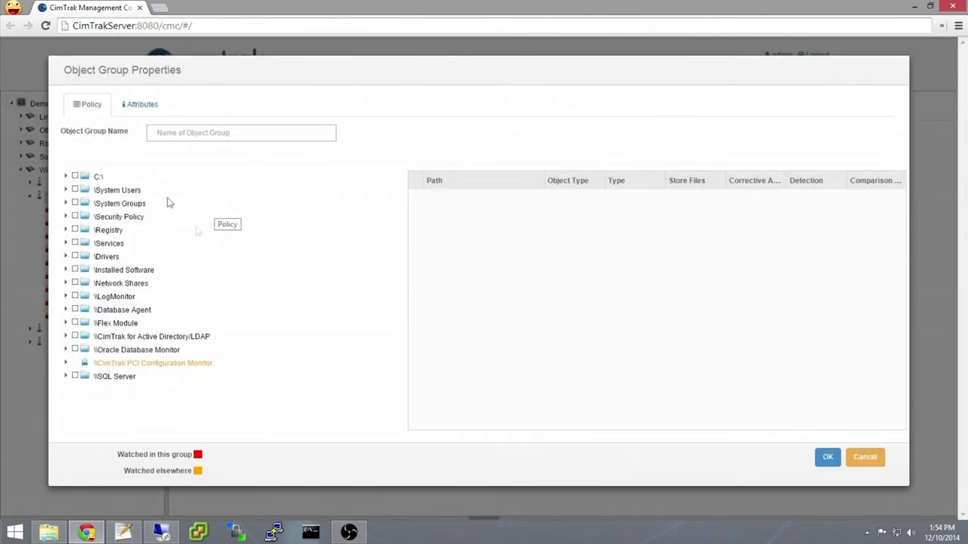
{"action": "mouse_move", "coordinate": [130, 437]}
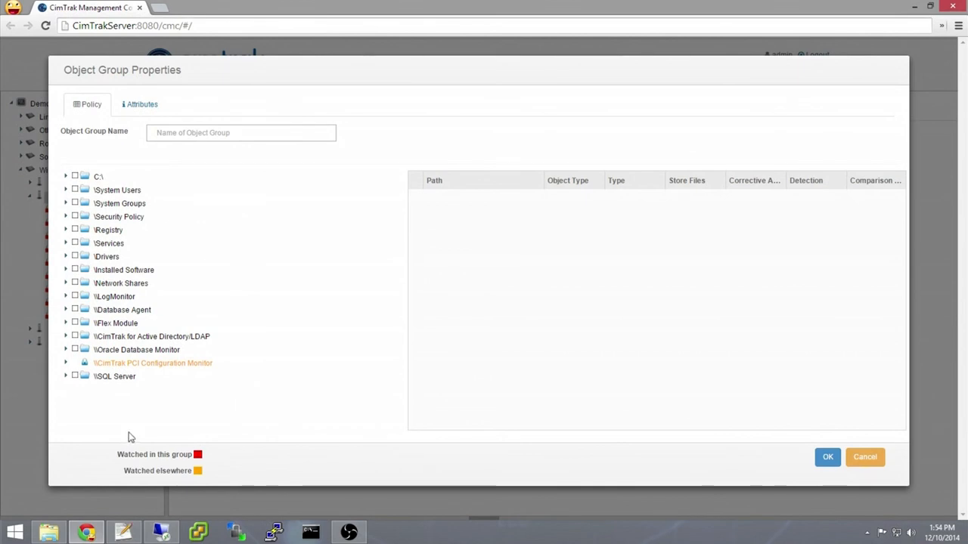
{"action": "left_click", "coordinate": [152, 363]}
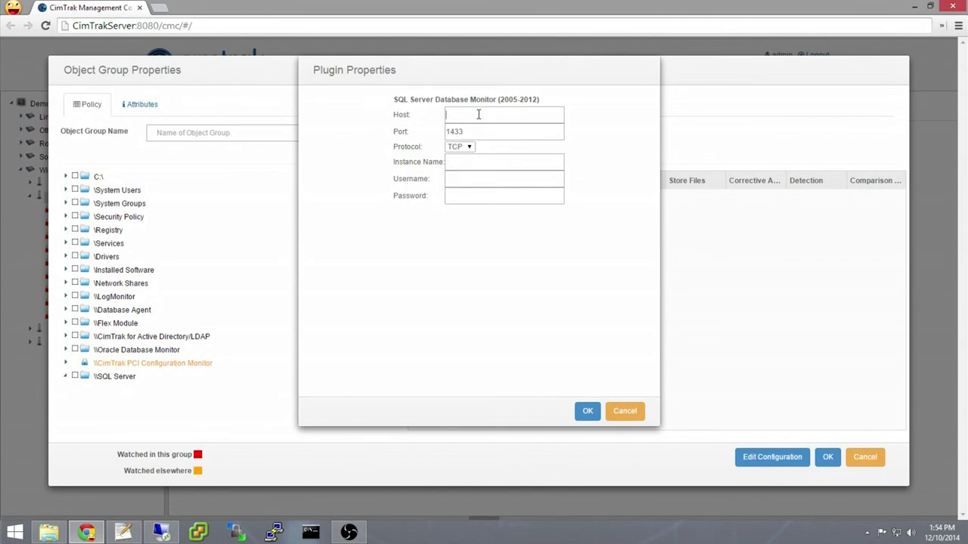
{"action": "type", "text": "192.168"}
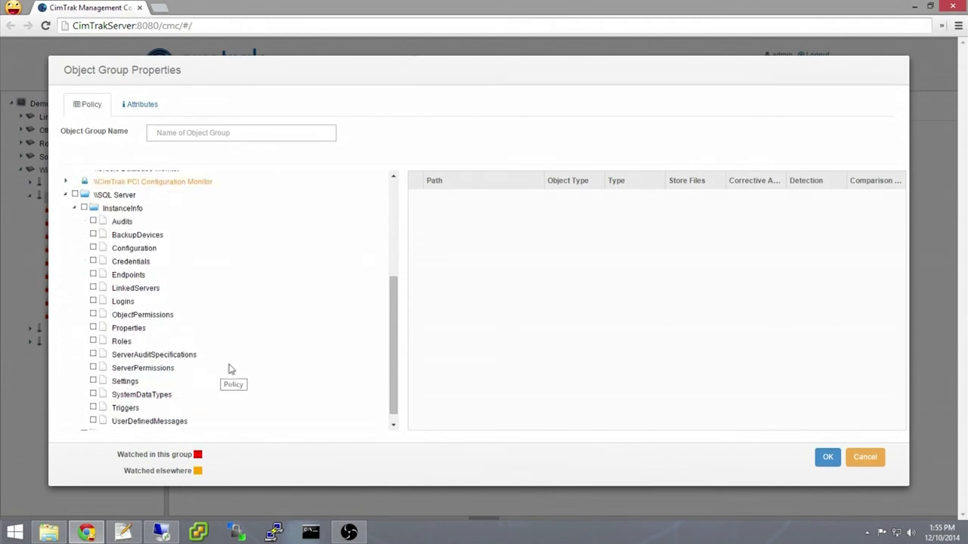
{"action": "mouse_move", "coordinate": [233, 369]}
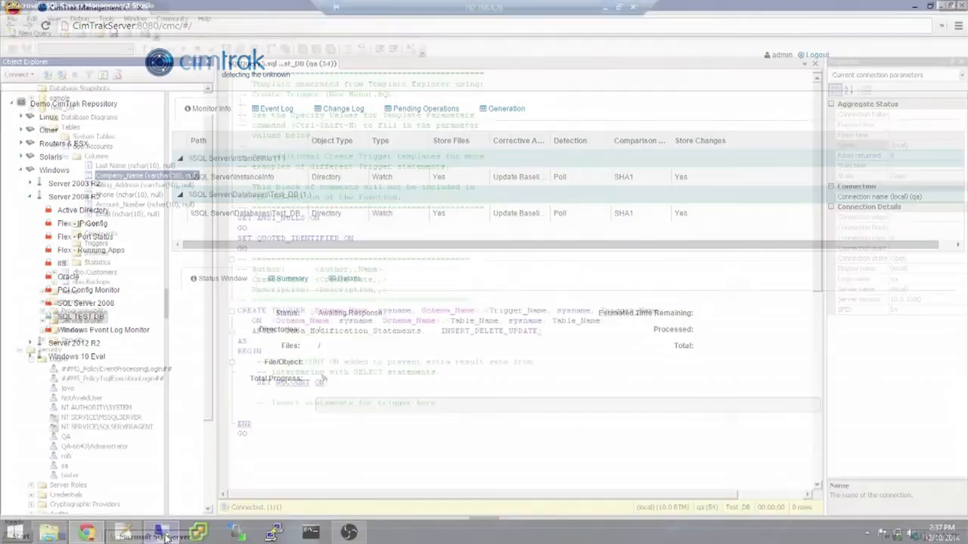
Delete the Company_Name column from dbo.Accounts and start a new index on the table.
{"action": "left_click", "coordinate": [154, 537]}
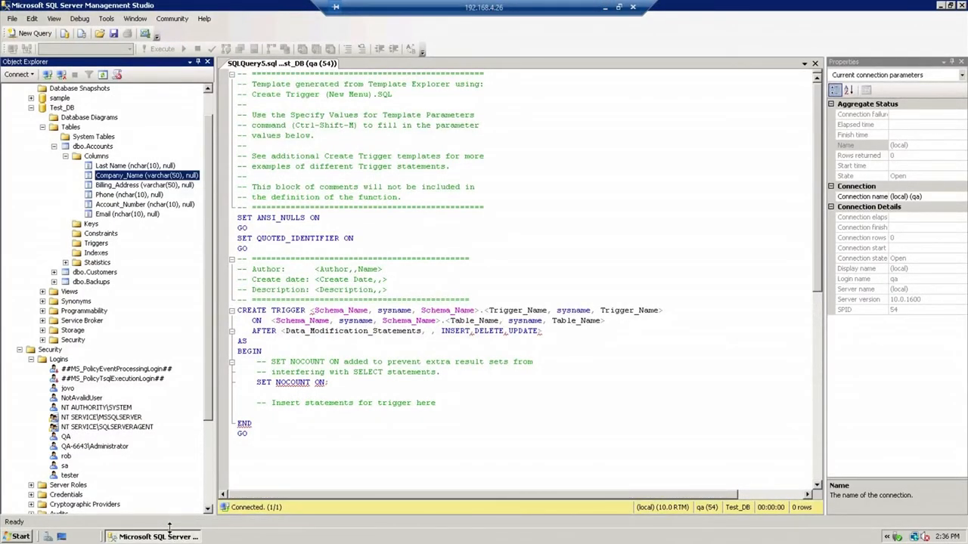
{"action": "right_click", "coordinate": [147, 175]}
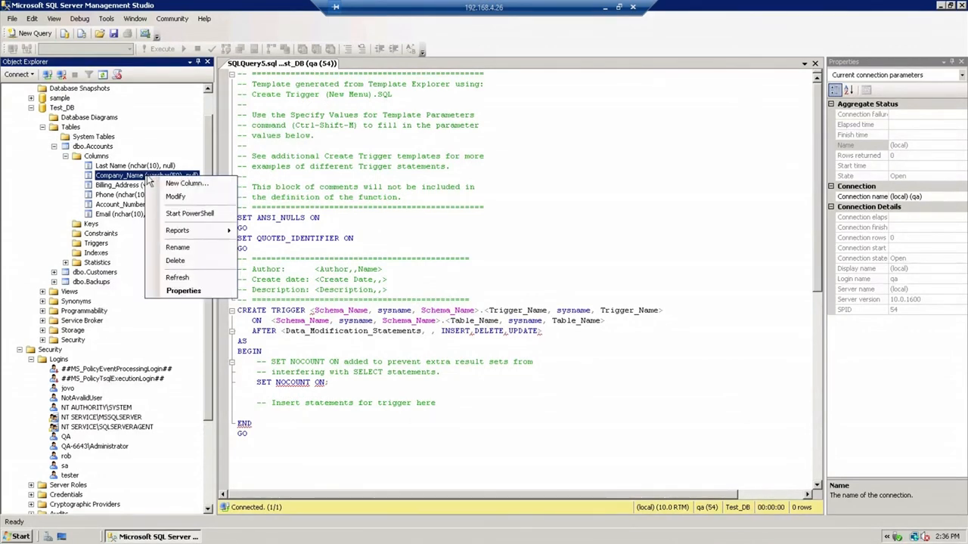
{"action": "left_click", "coordinate": [175, 260]}
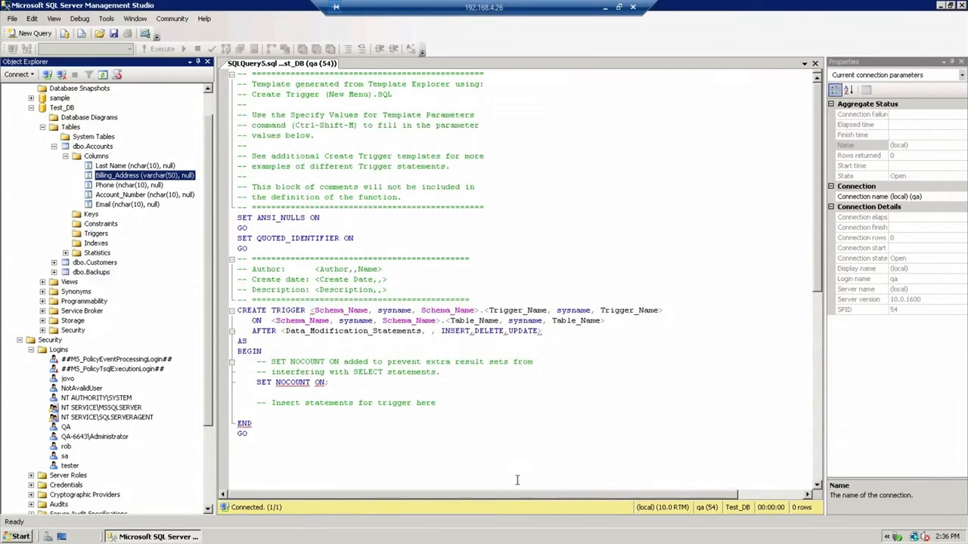
{"action": "right_click", "coordinate": [95, 241]}
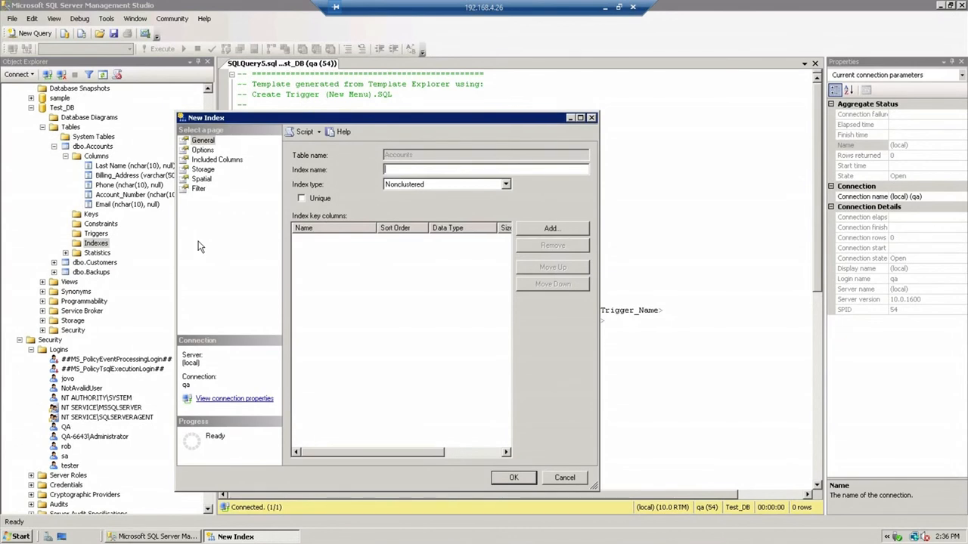
Create a nonclustered index named 'test index' on the Phone column of dbo.Accounts.
{"action": "type", "text": "test index"}
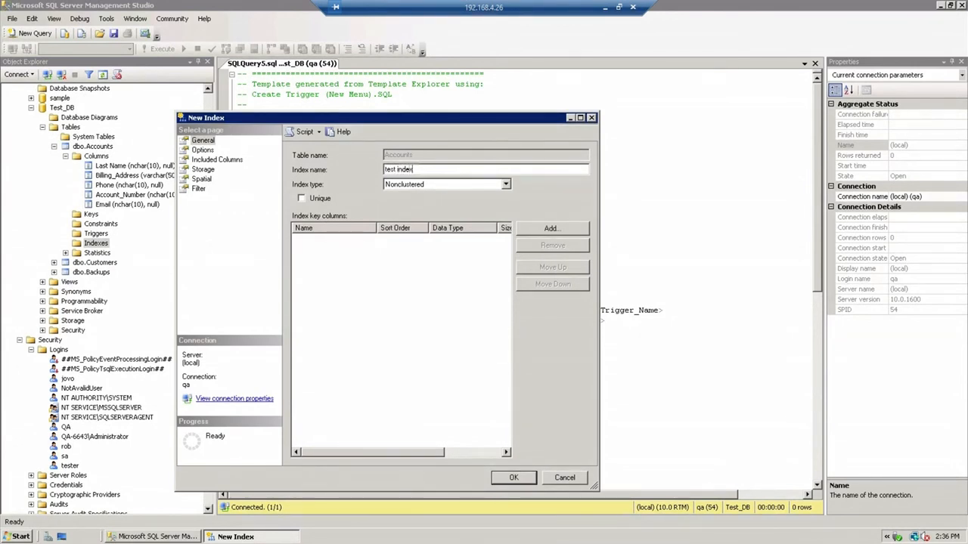
{"action": "left_click", "coordinate": [550, 228]}
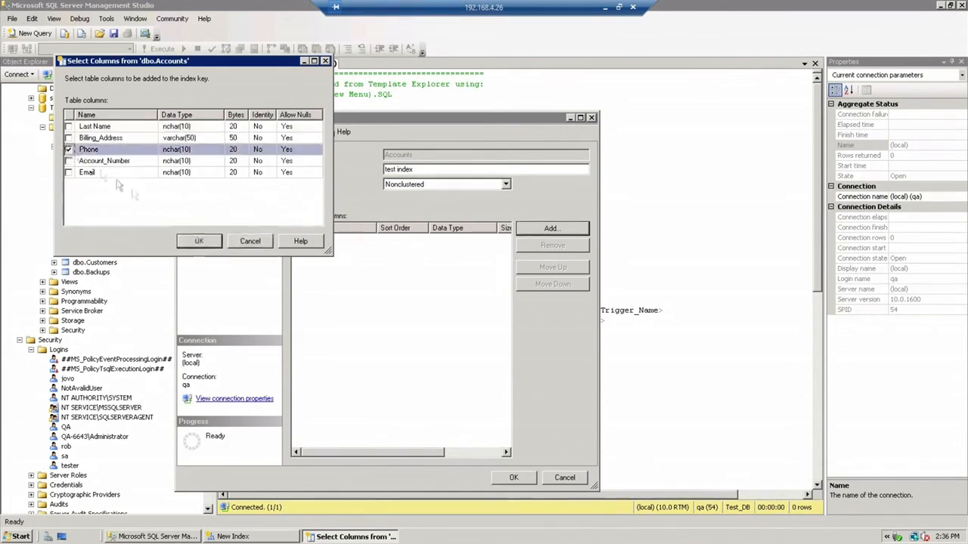
{"action": "left_click", "coordinate": [200, 240]}
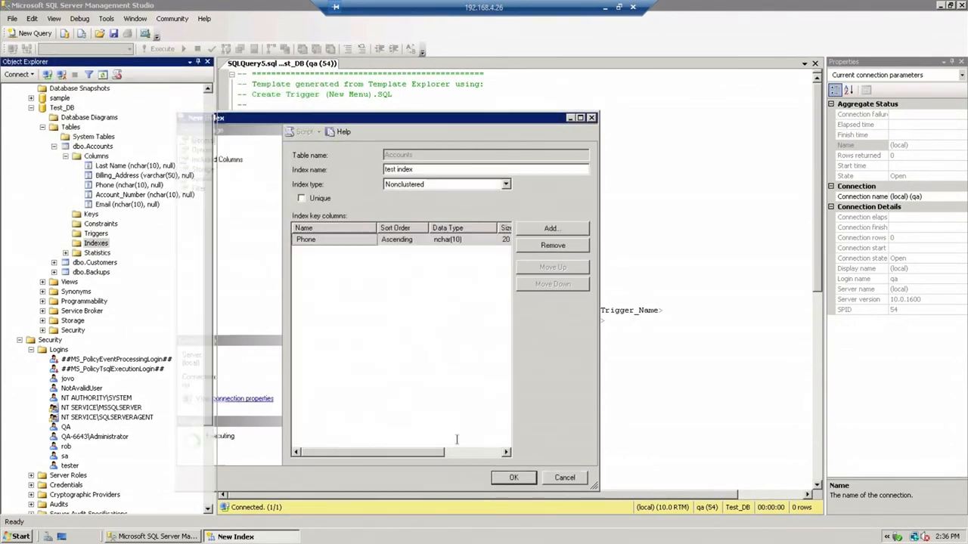
{"action": "left_click", "coordinate": [514, 478]}
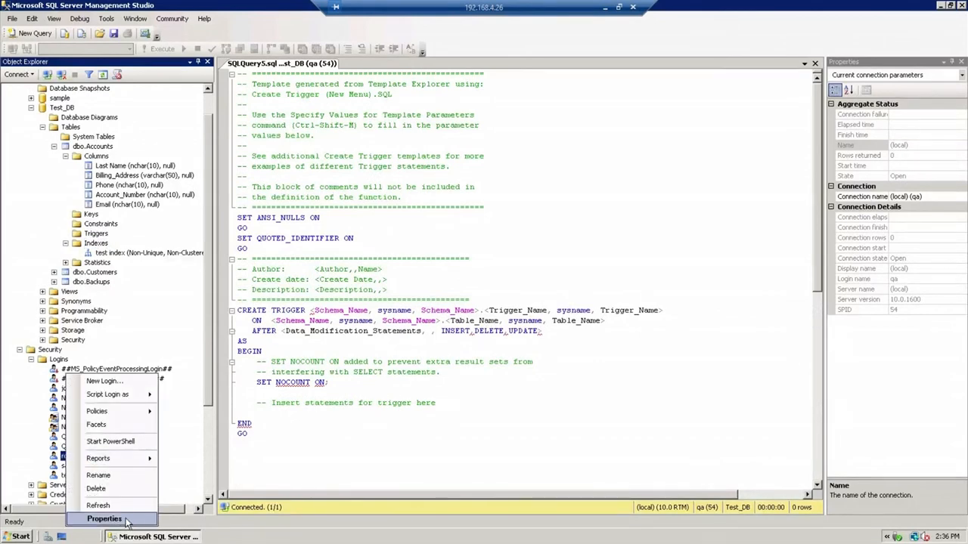
Grant login rob additional server roles in its Properties.
{"action": "left_click", "coordinate": [104, 518]}
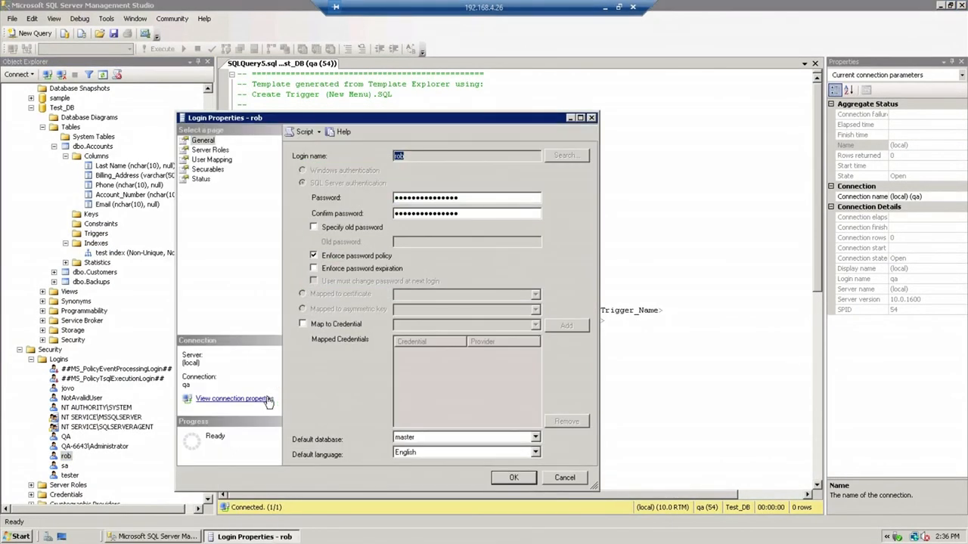
{"action": "left_click", "coordinate": [209, 150]}
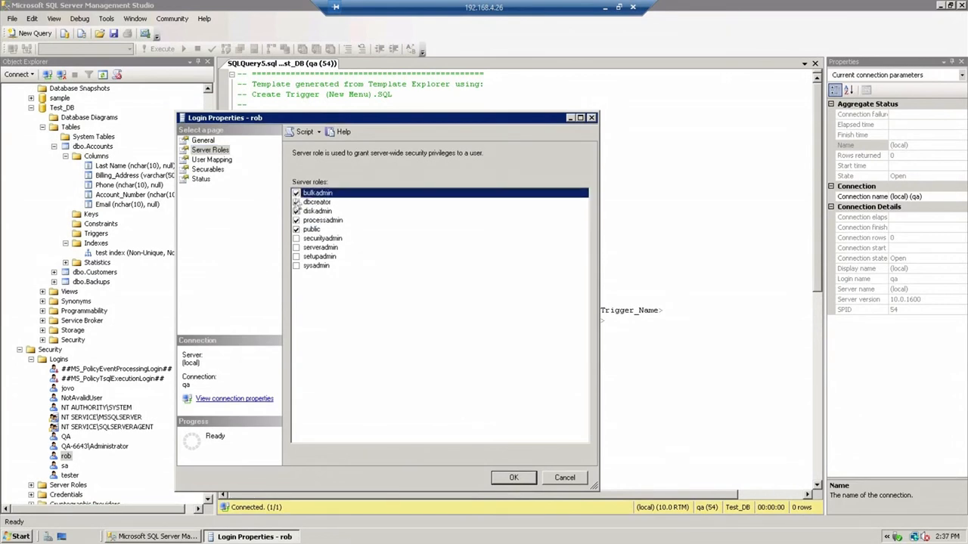
{"action": "left_click", "coordinate": [296, 238]}
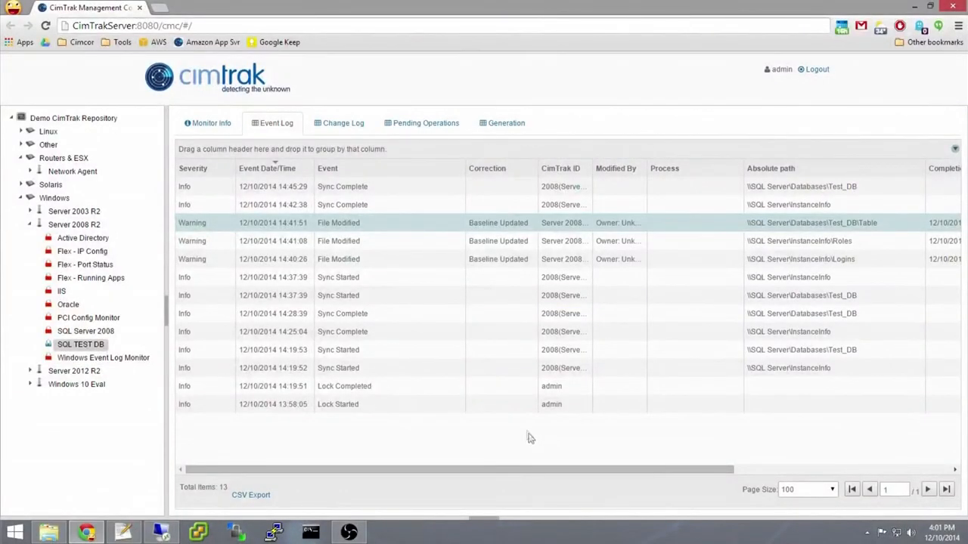
{"action": "mouse_move", "coordinate": [387, 260]}
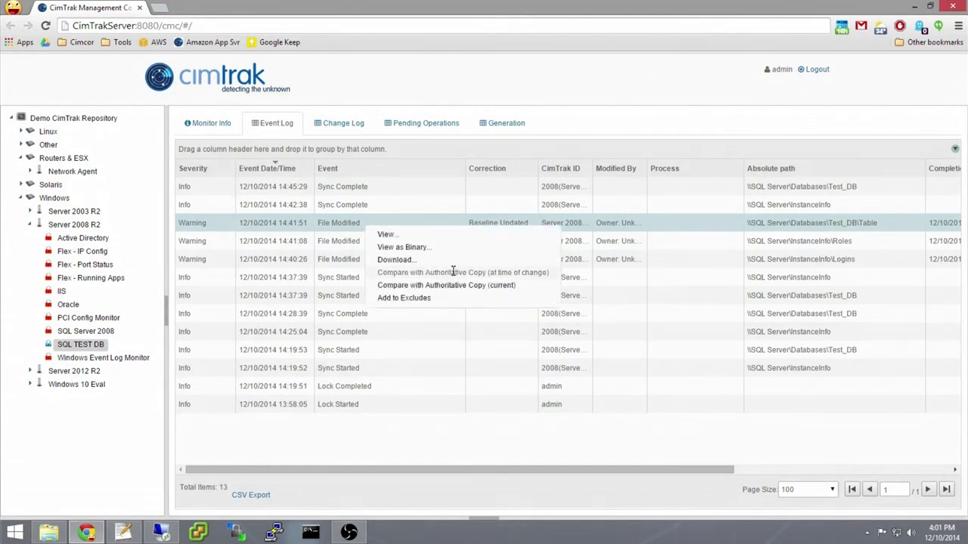
Compare the table-modified and login-role events with their authoritative copies, revealing the deleted column, new index and rob's roles.
{"action": "left_click", "coordinate": [446, 284]}
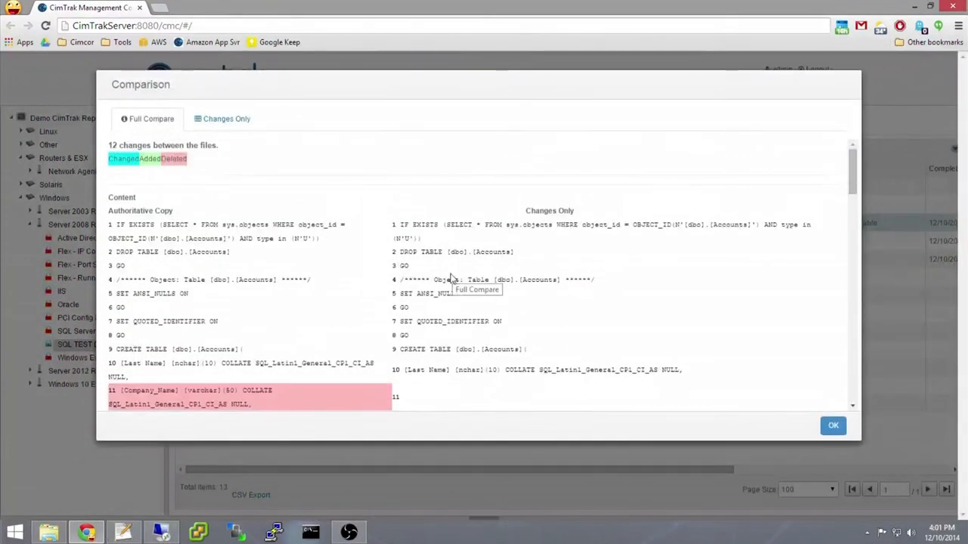
{"action": "scroll", "scroll_direction": "down", "scroll_amount": 3}
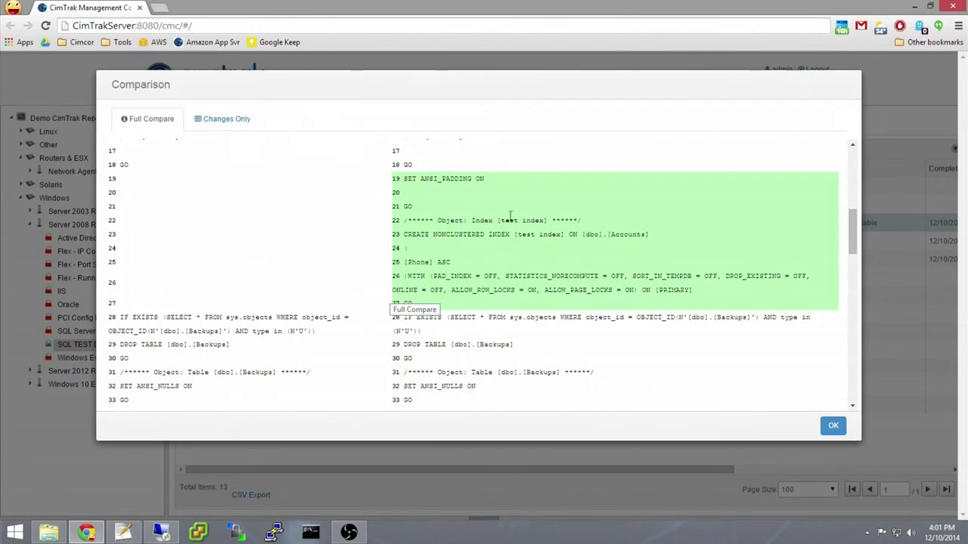
{"action": "double_click", "coordinate": [520, 220]}
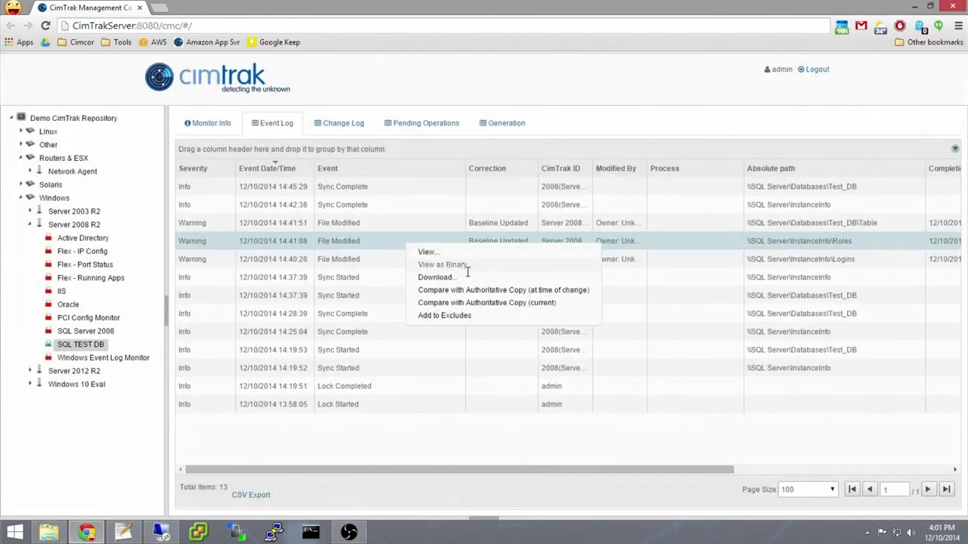
{"action": "mouse_move", "coordinate": [490, 291]}
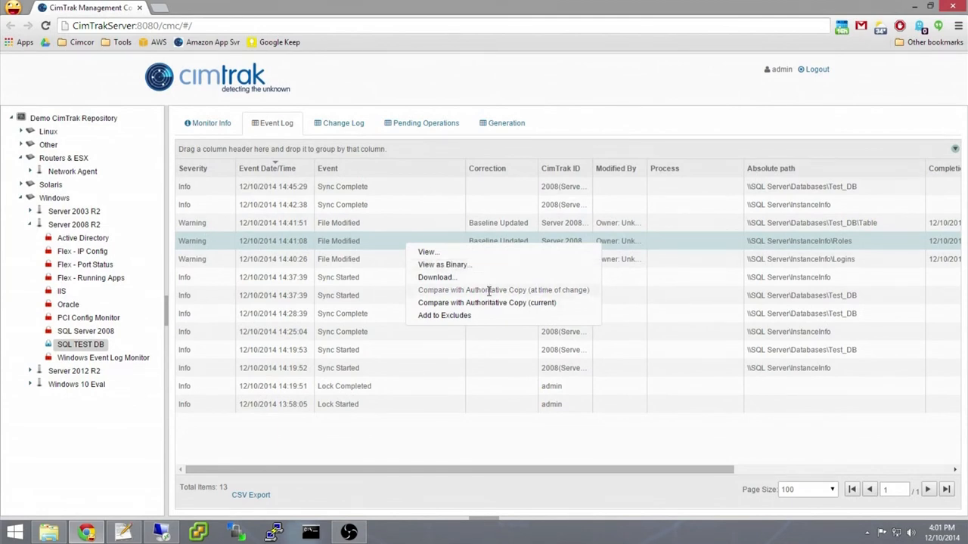
{"action": "left_click", "coordinate": [502, 290]}
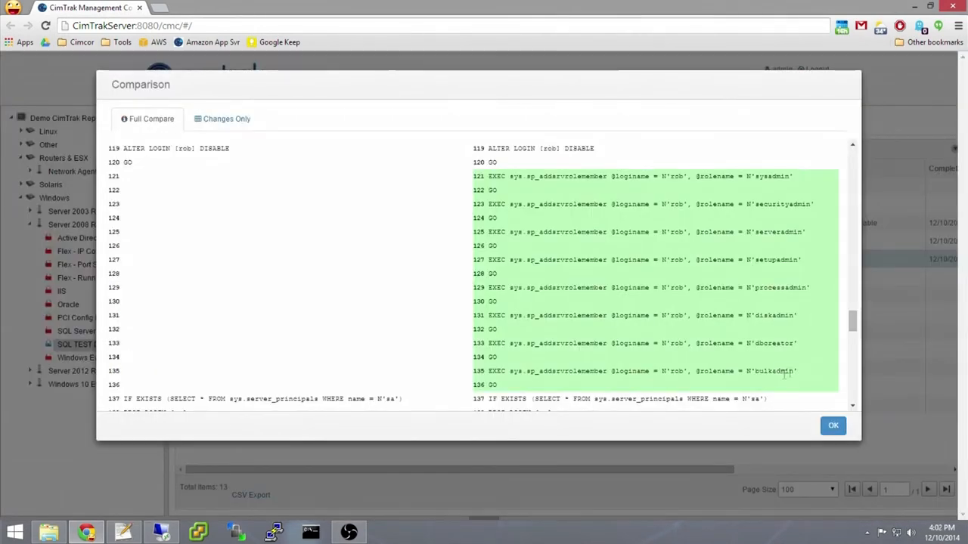